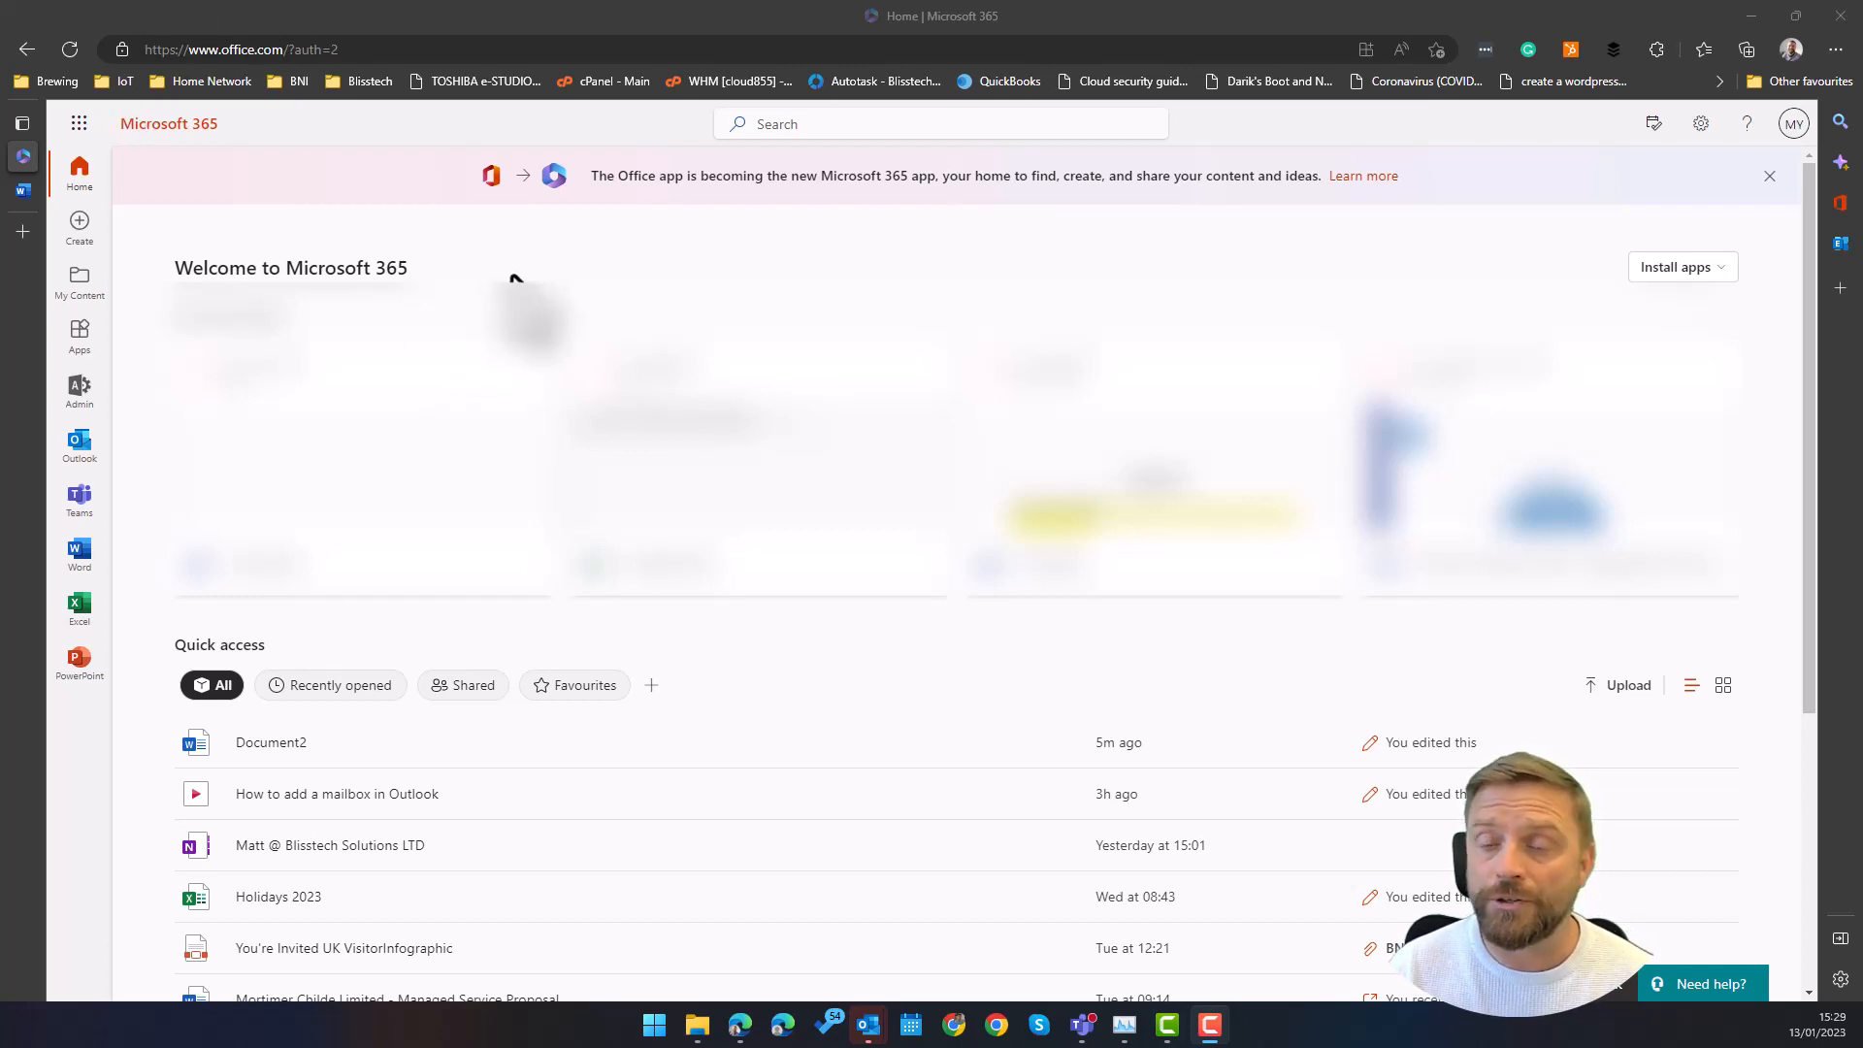
mouse_move(519, 259)
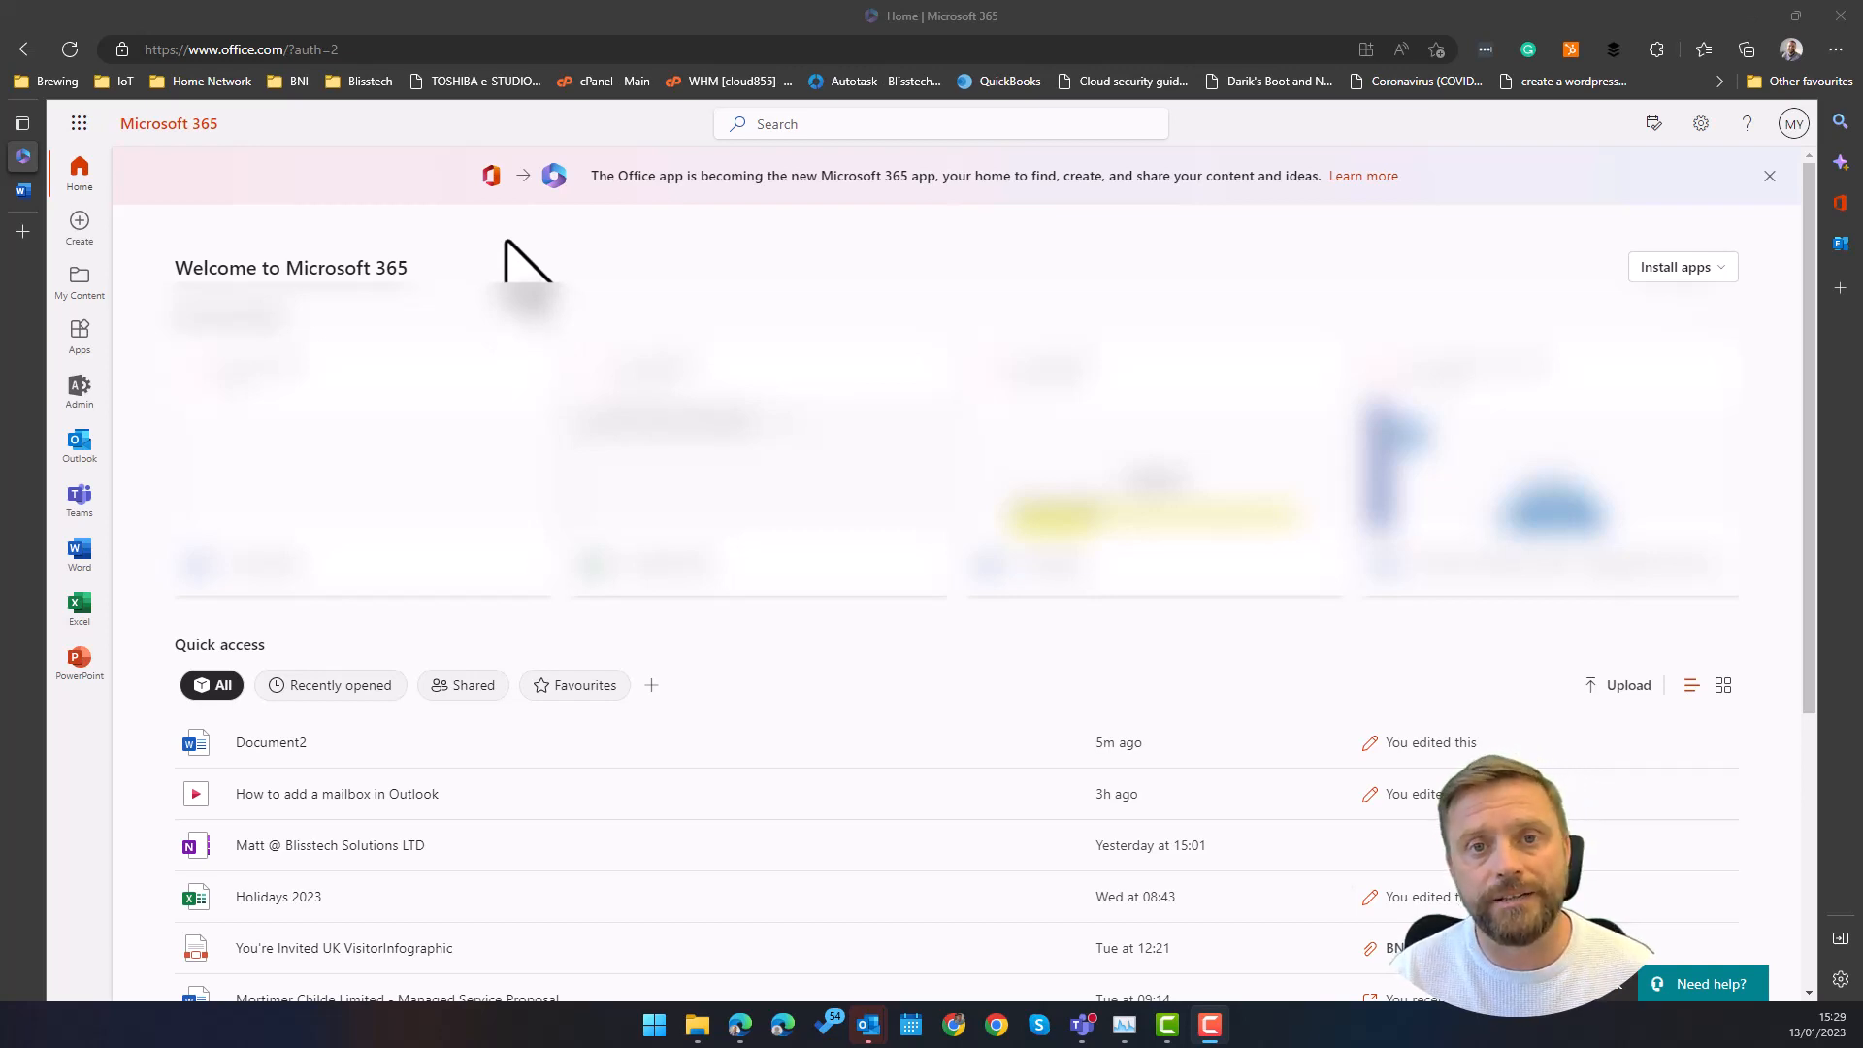
mouse_move(512, 279)
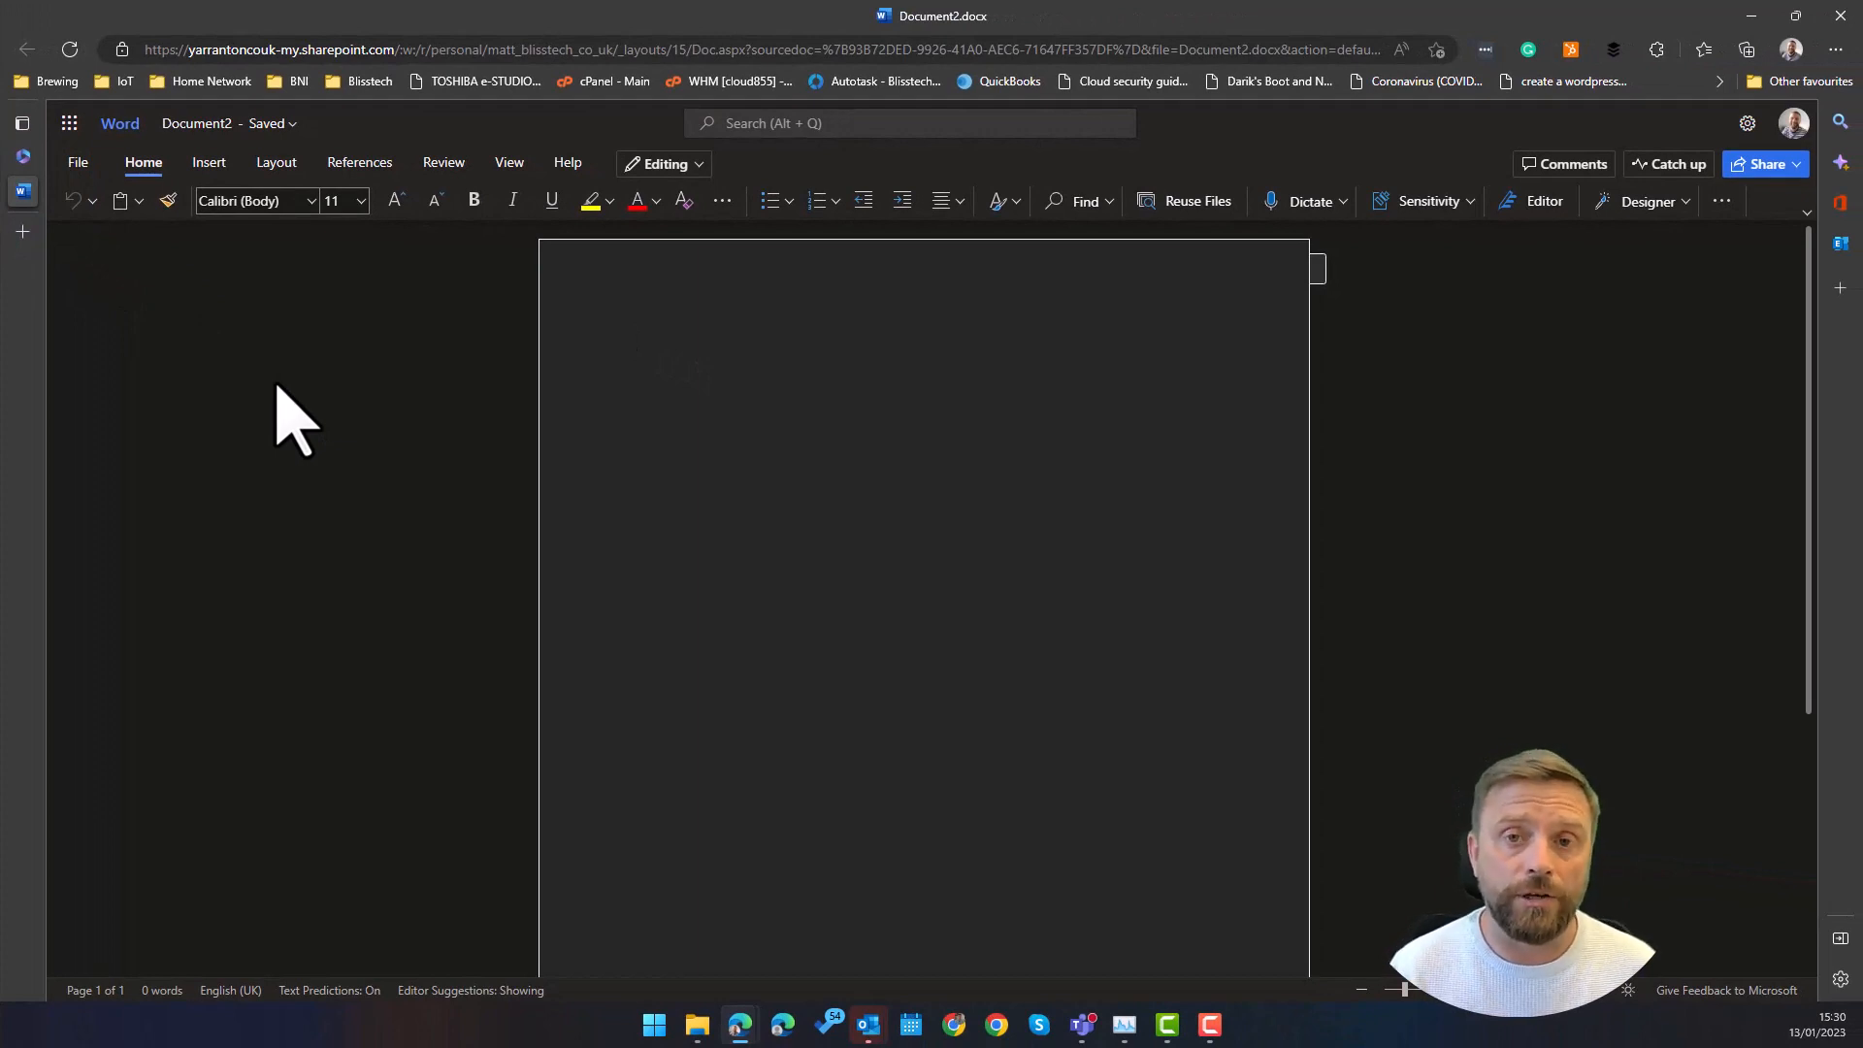
Open the Dictate dropdown on the Home ribbon and choose Transcribe.
left_click(634, 342)
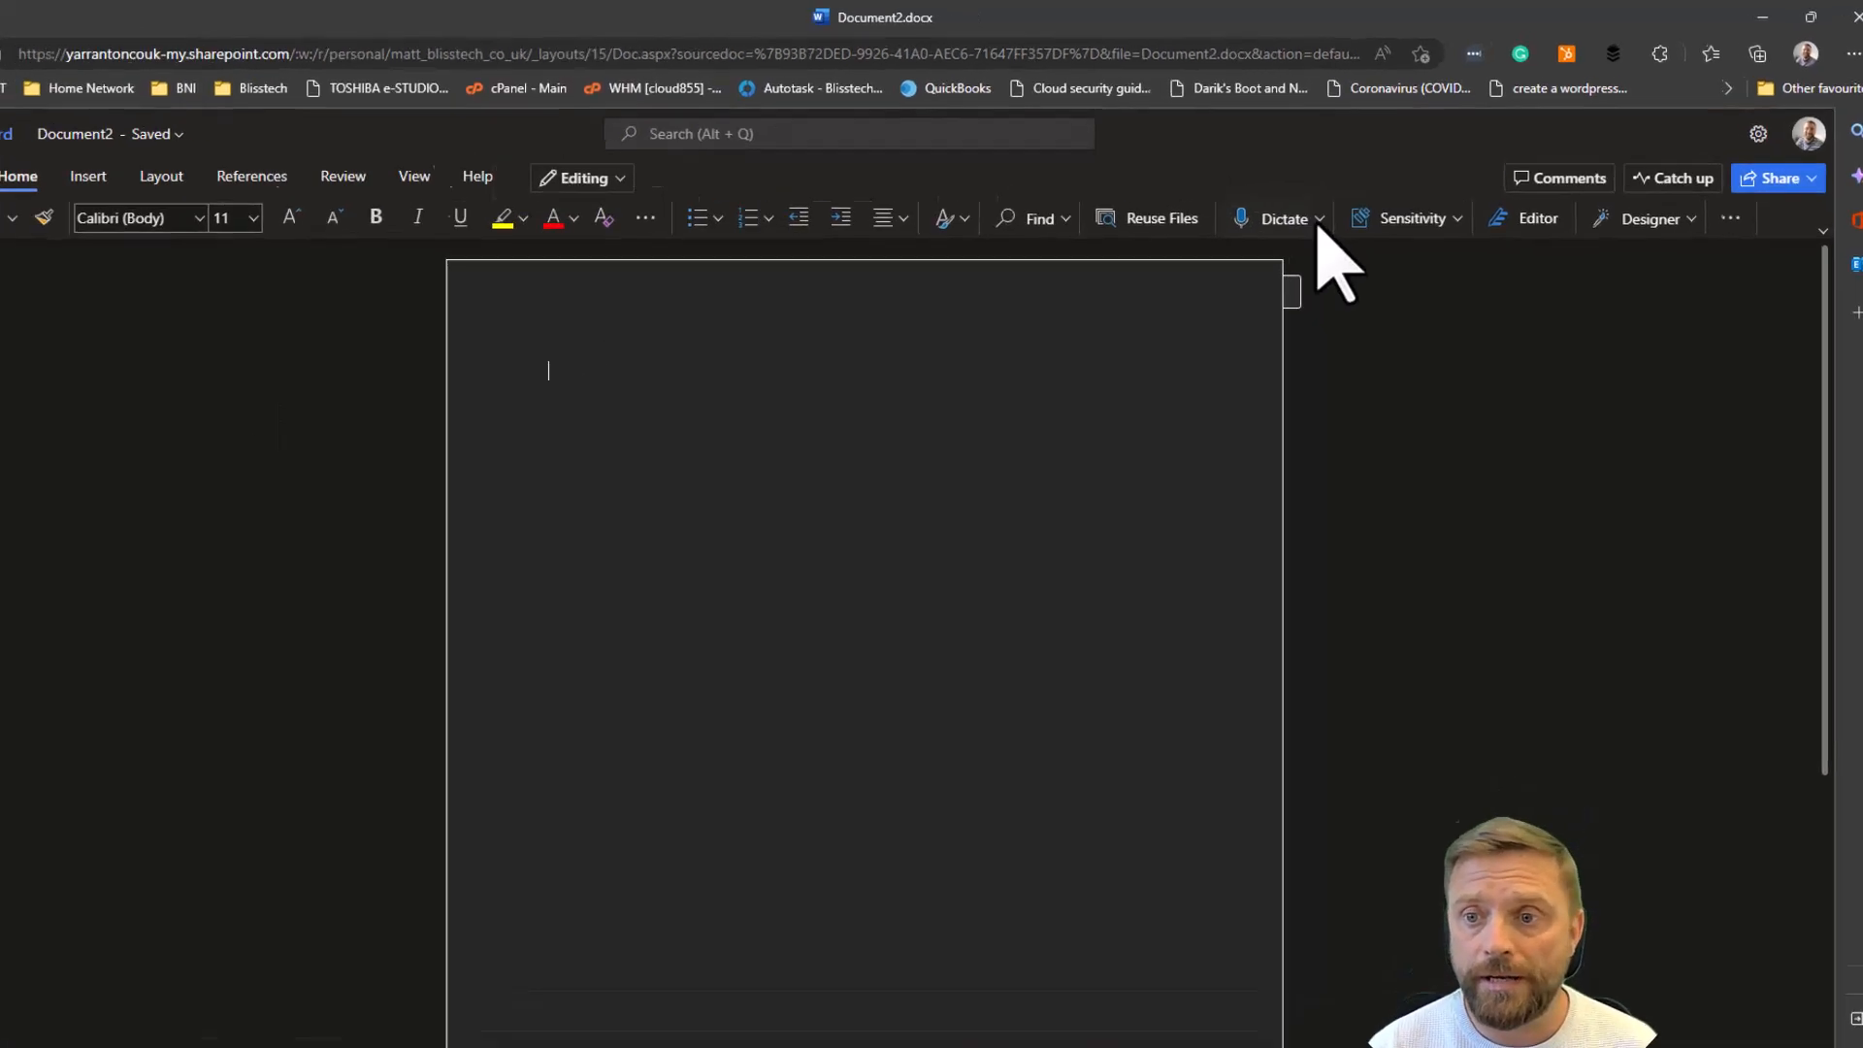
mouse_move(1282, 217)
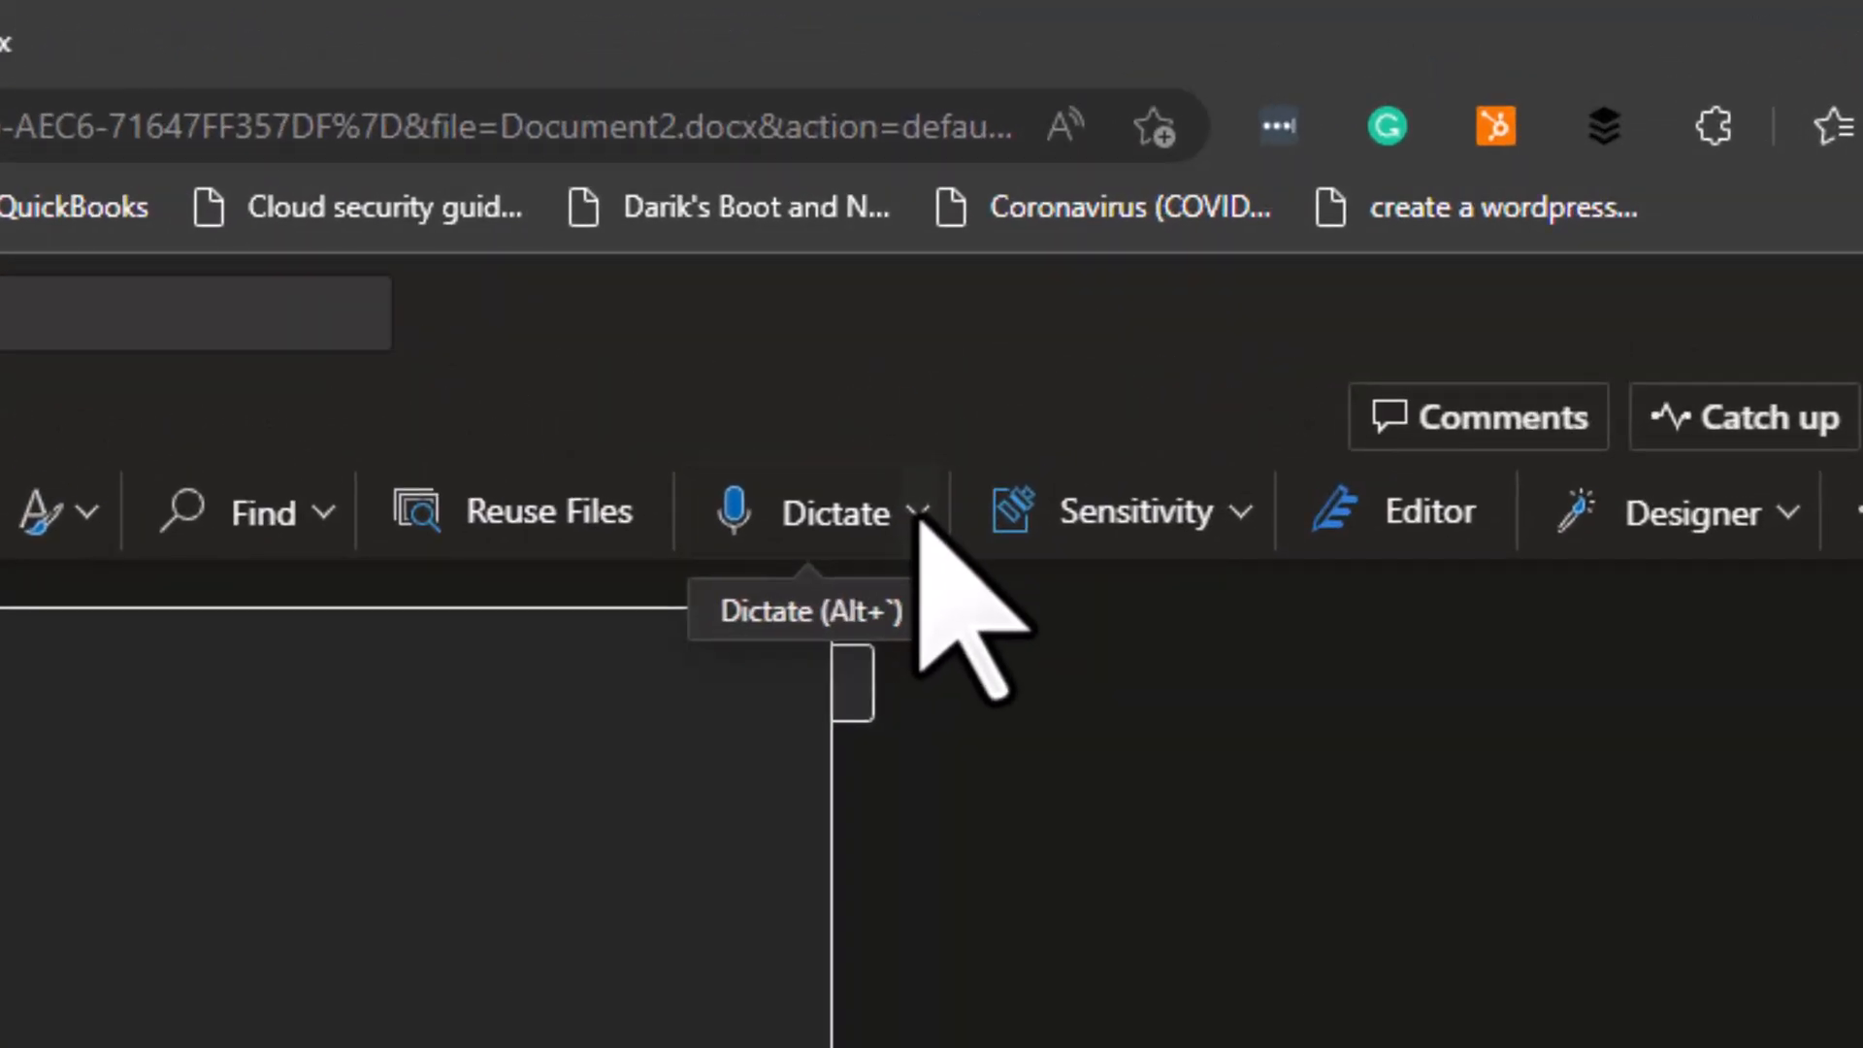
left_click(820, 511)
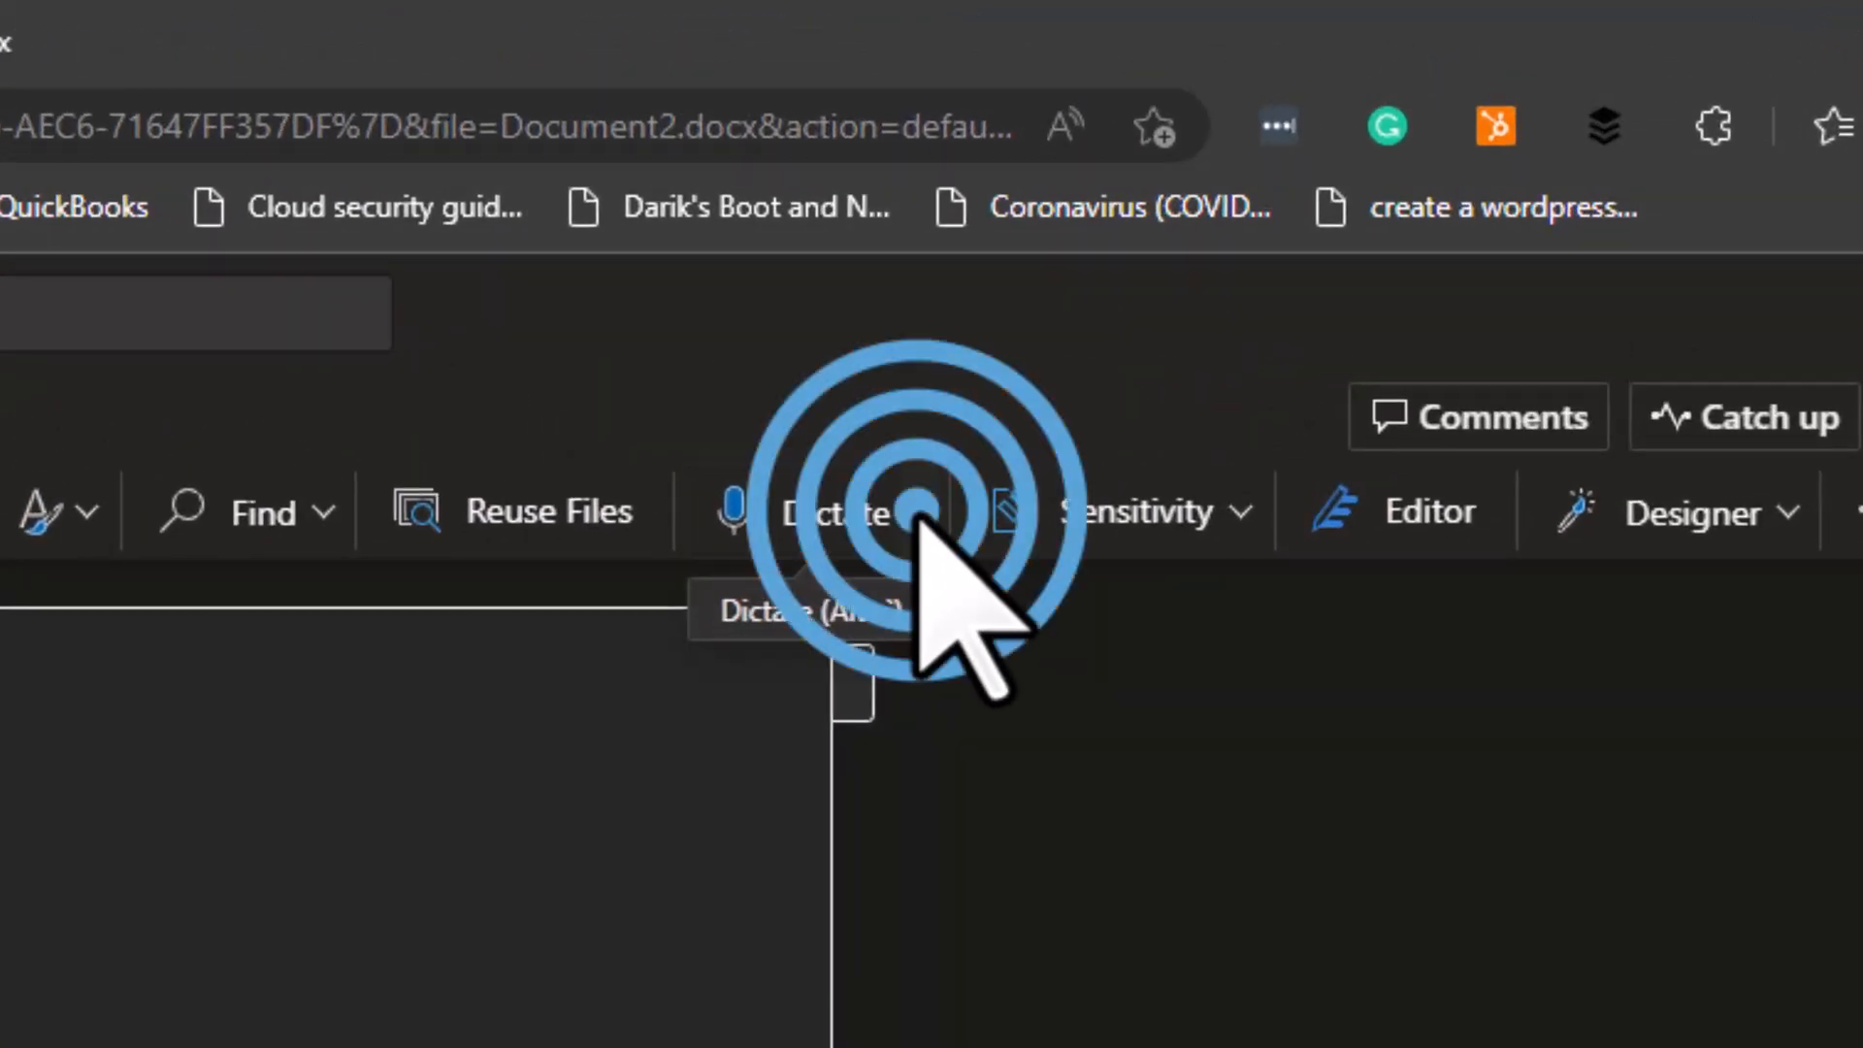
left_click(942, 512)
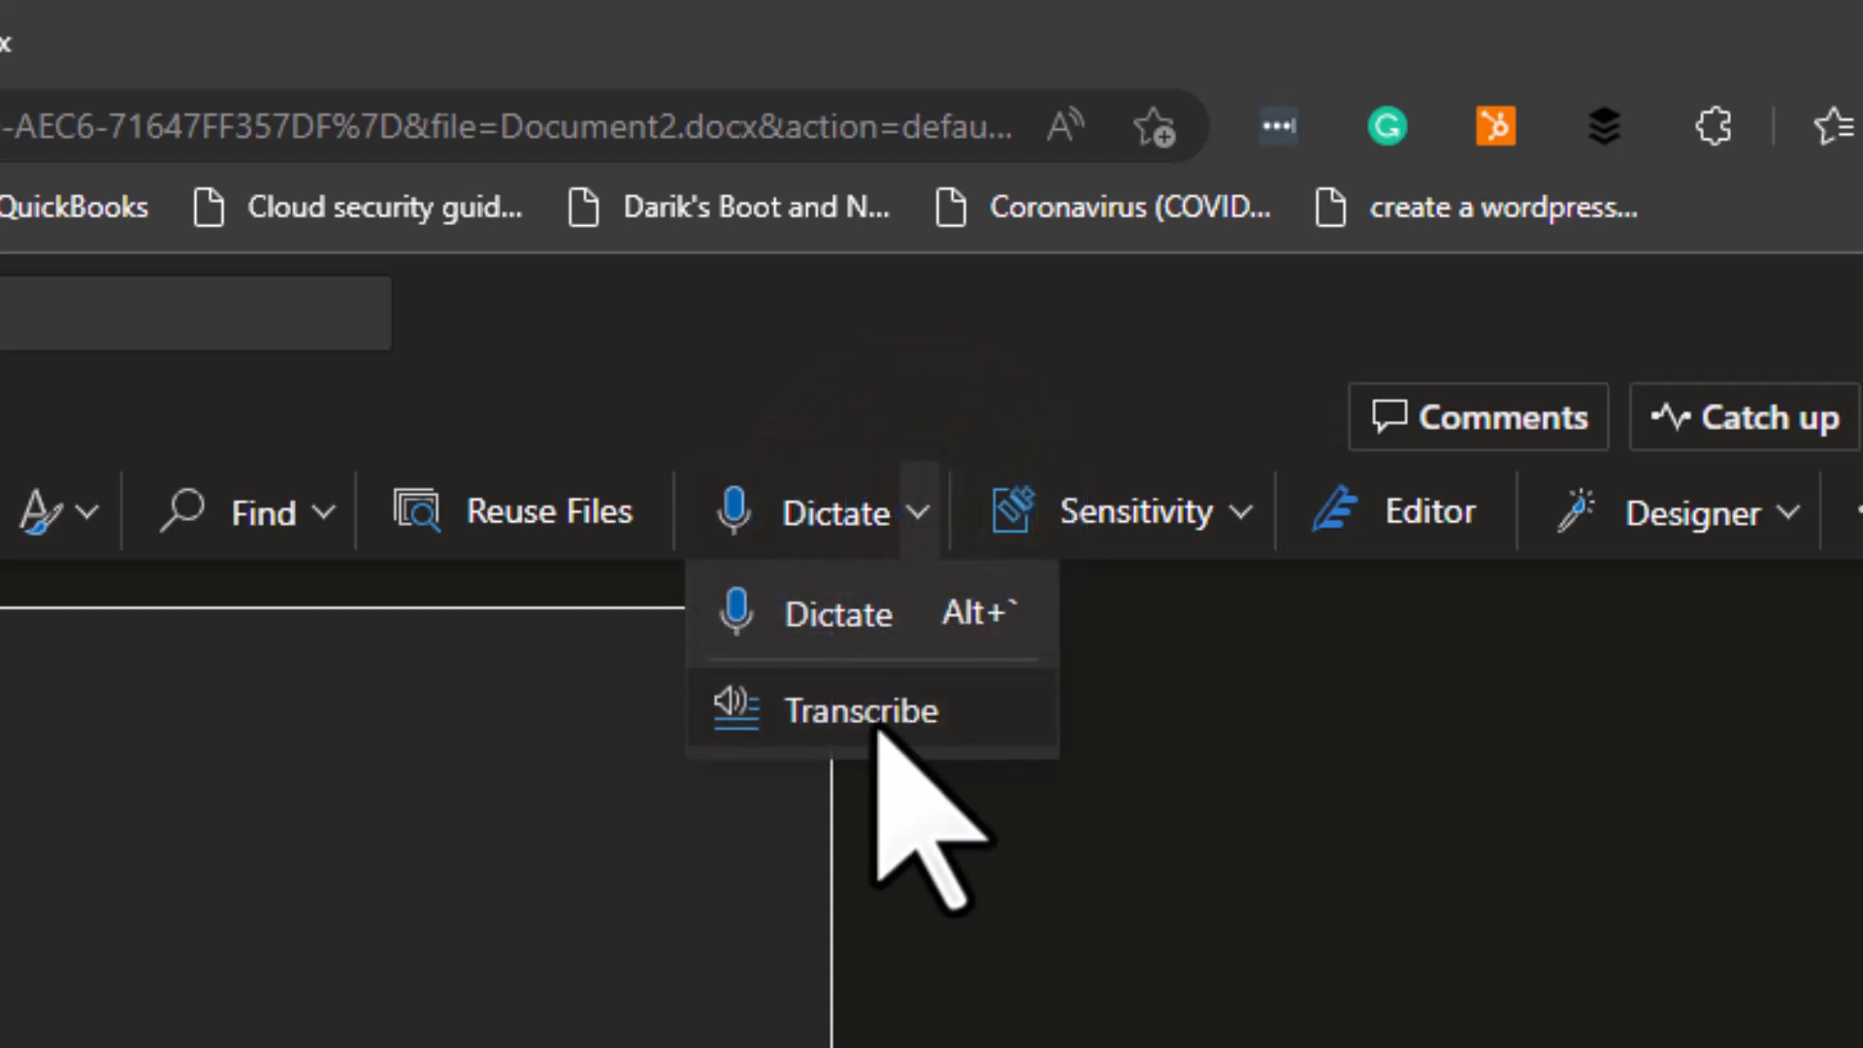
left_click(868, 709)
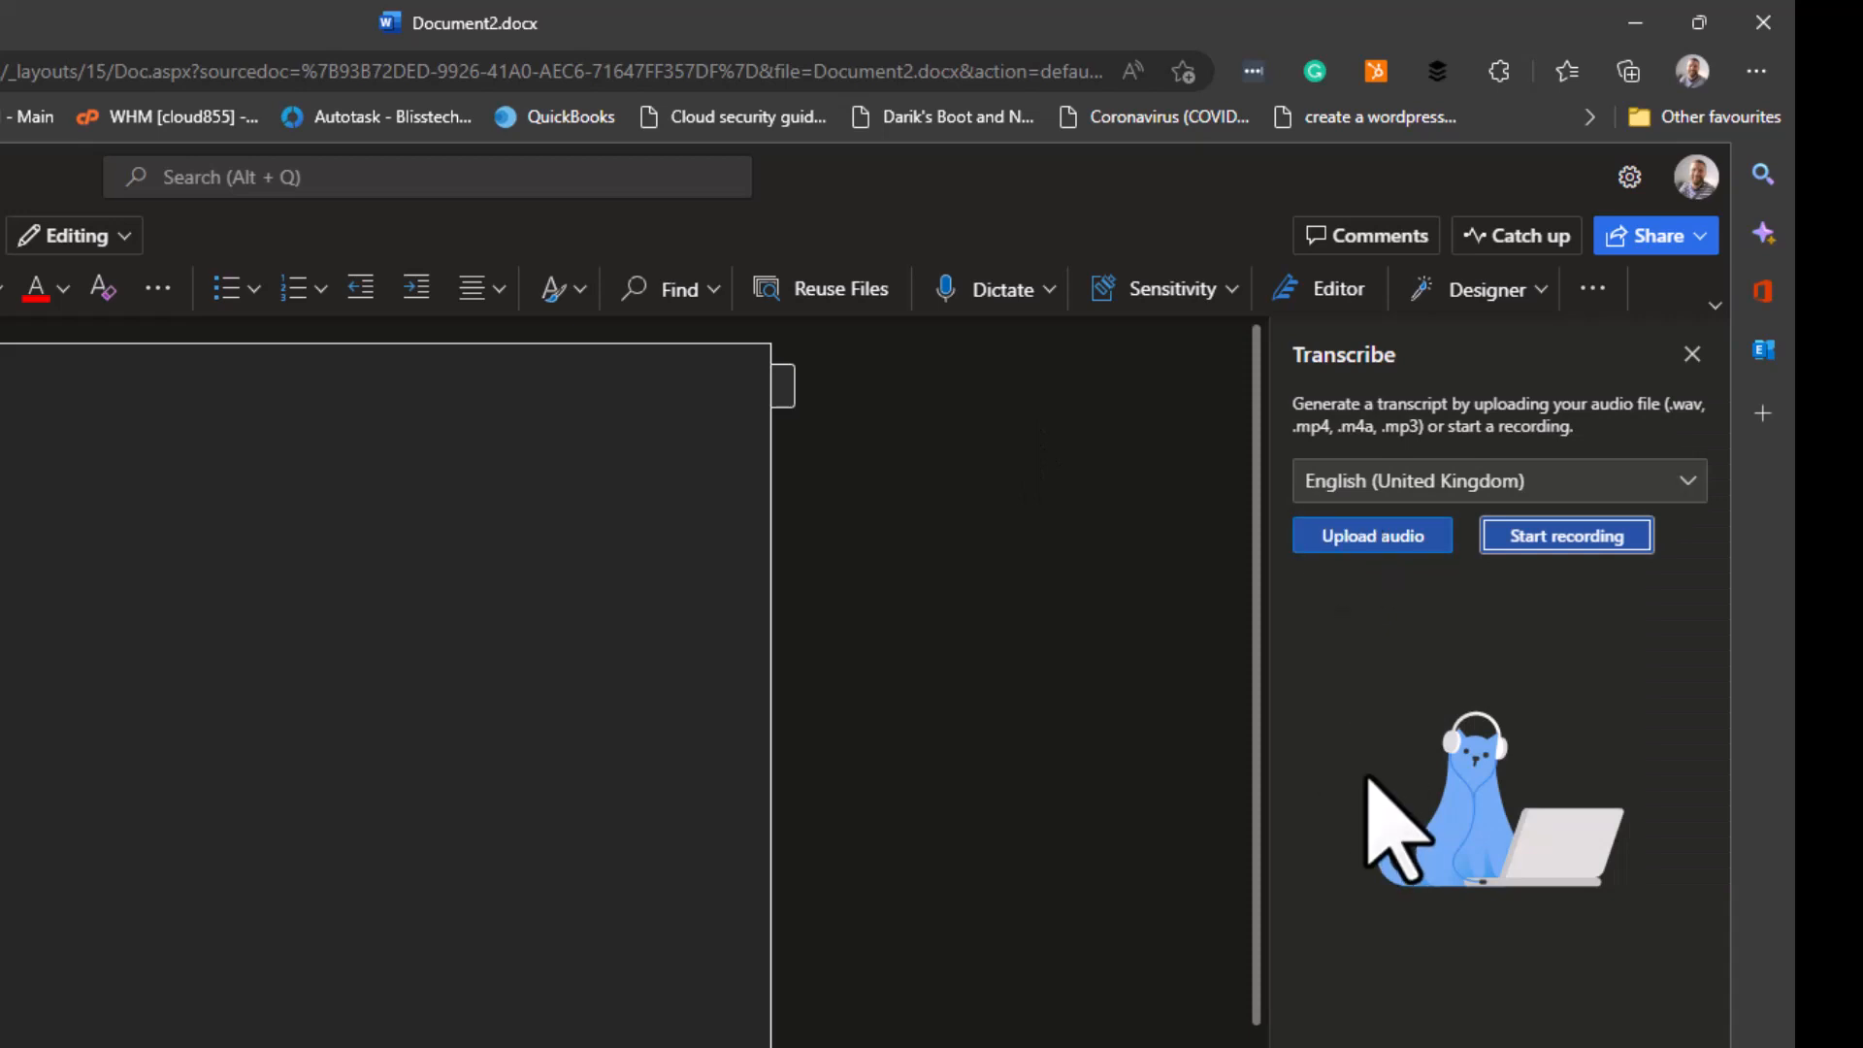
mouse_move(1396, 826)
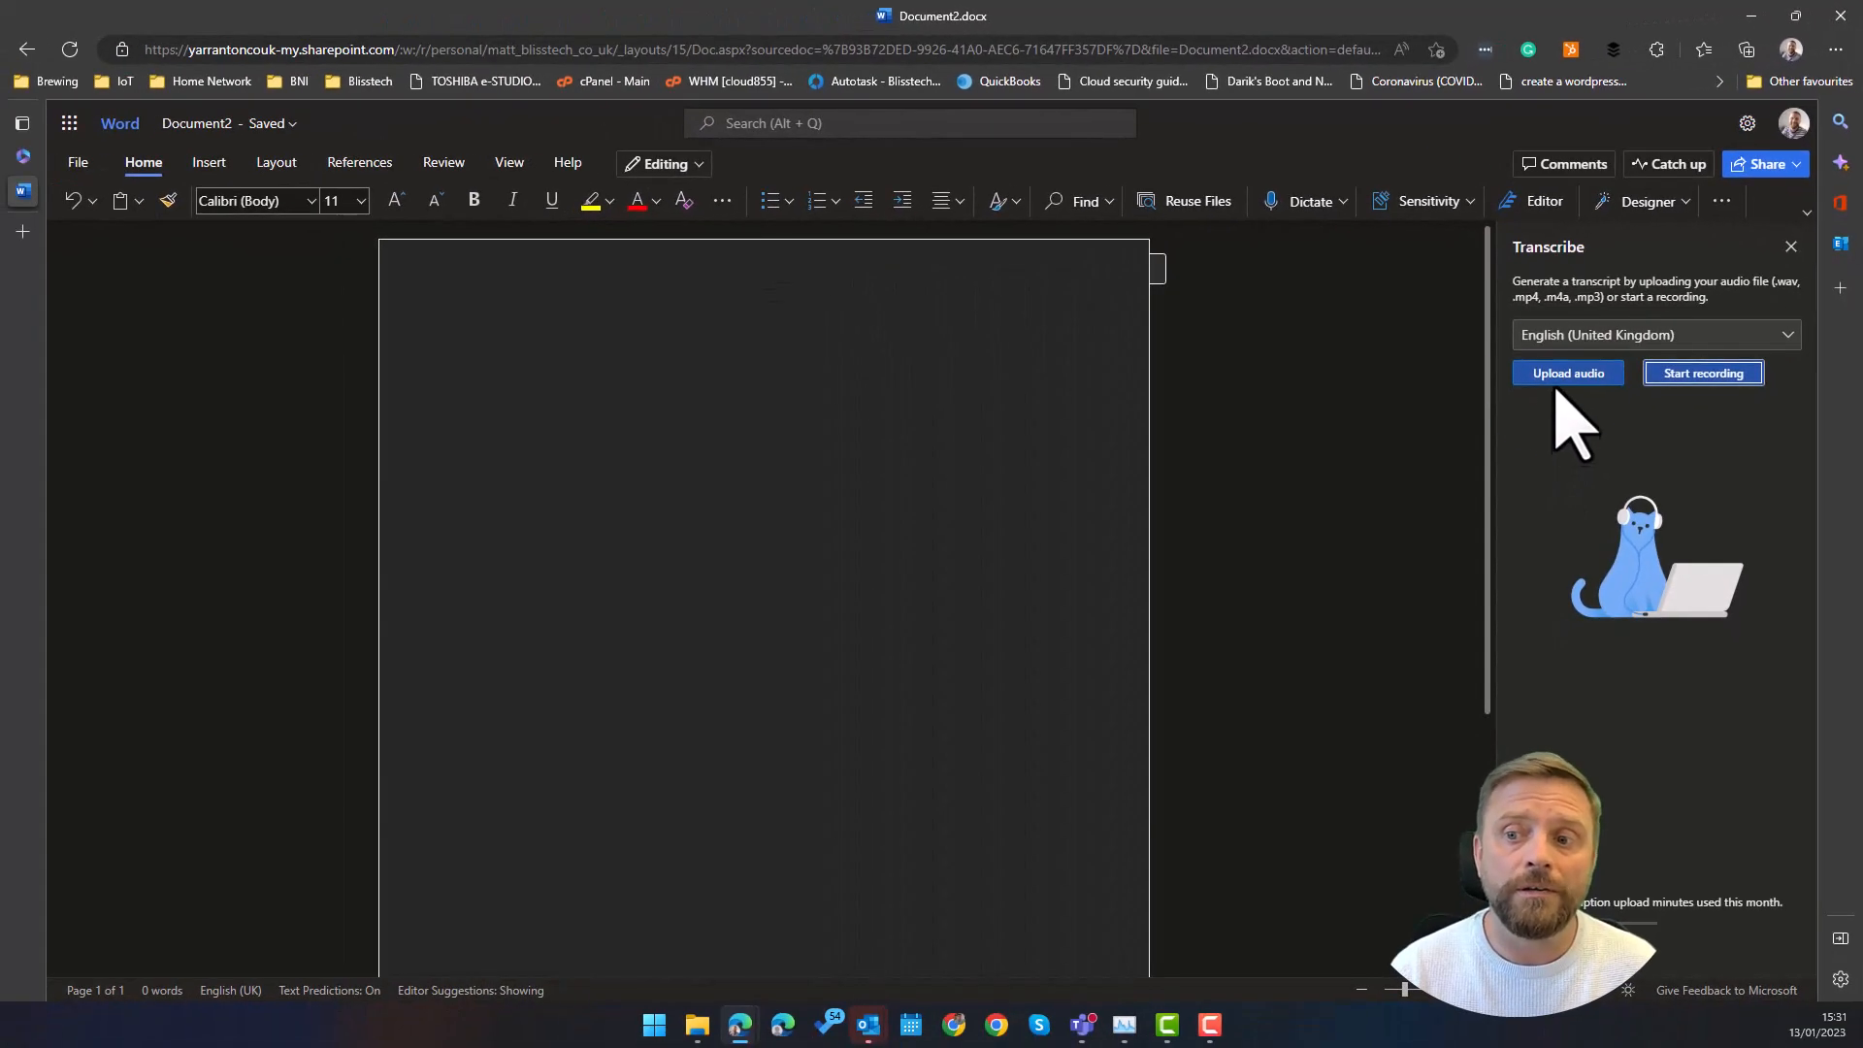
Keep English (United Kingdom) and start uploading an audio file.
left_click(1566, 372)
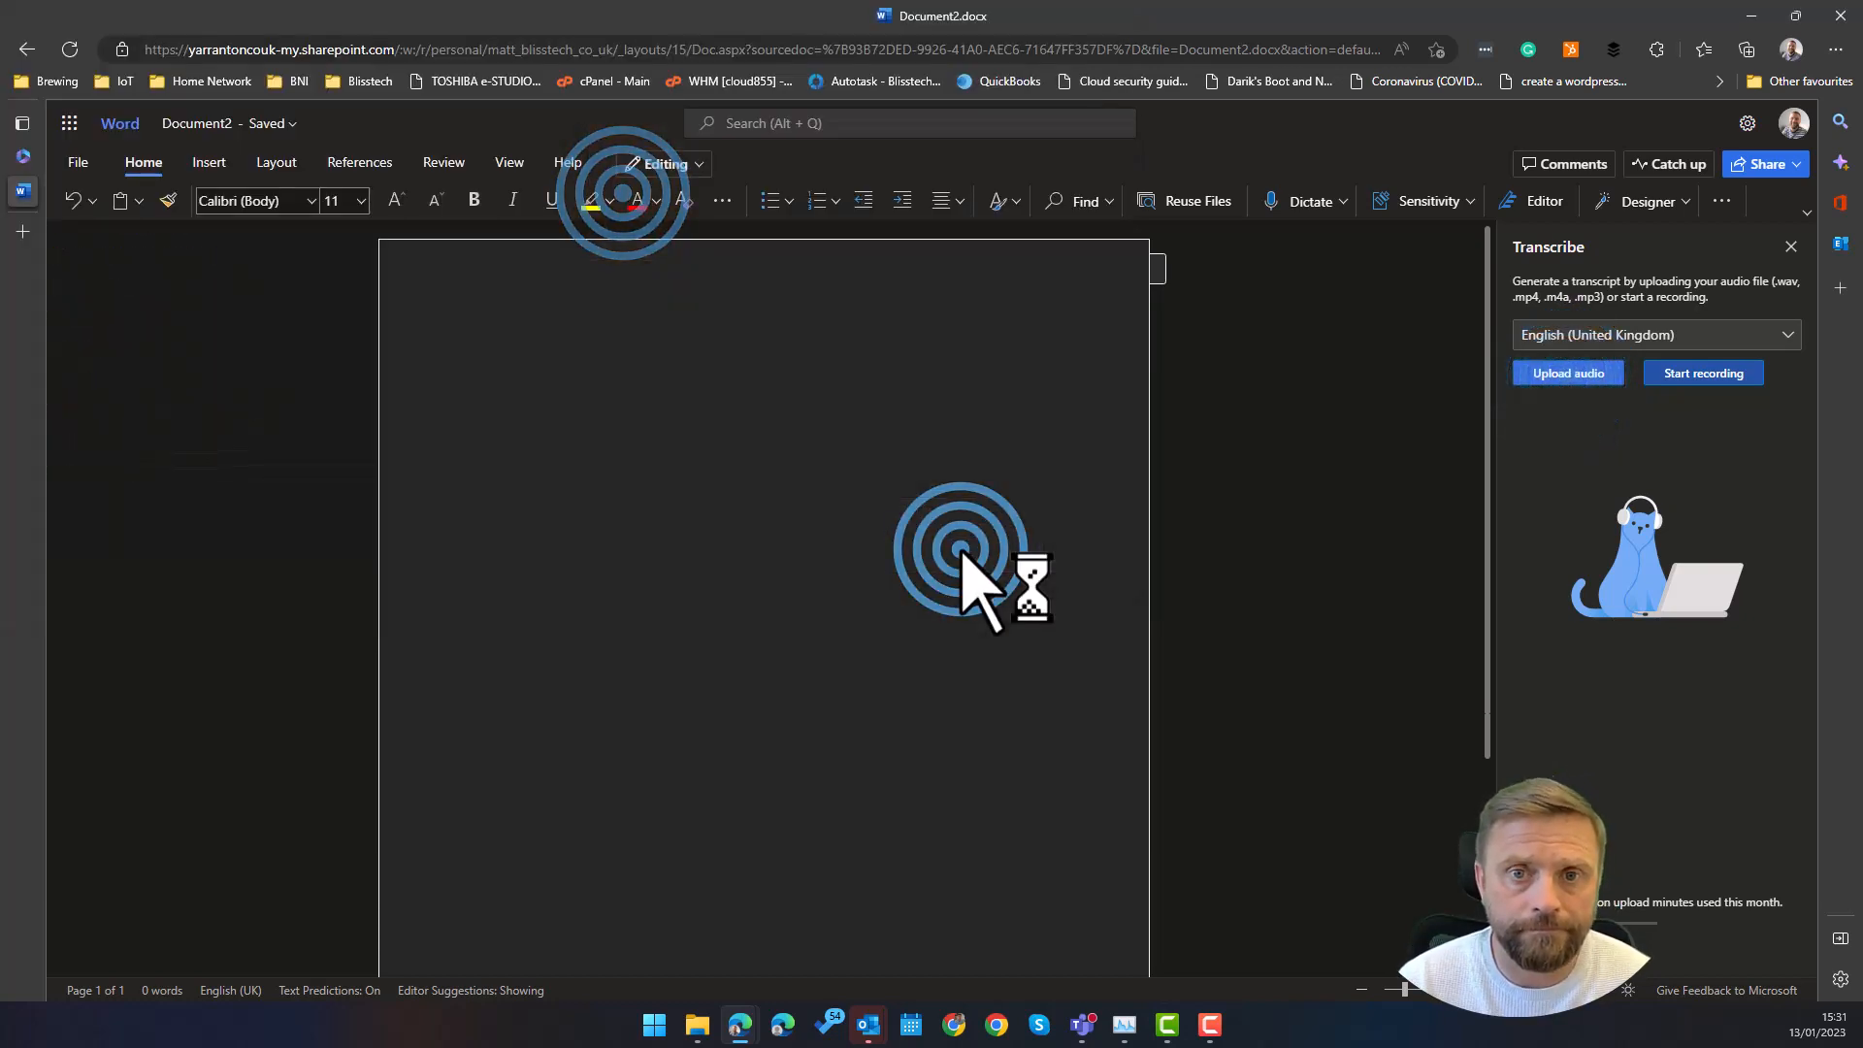
Open 'How to add a mailbox in Outlook 1.mp4' for transcription.
left_click(1566, 371)
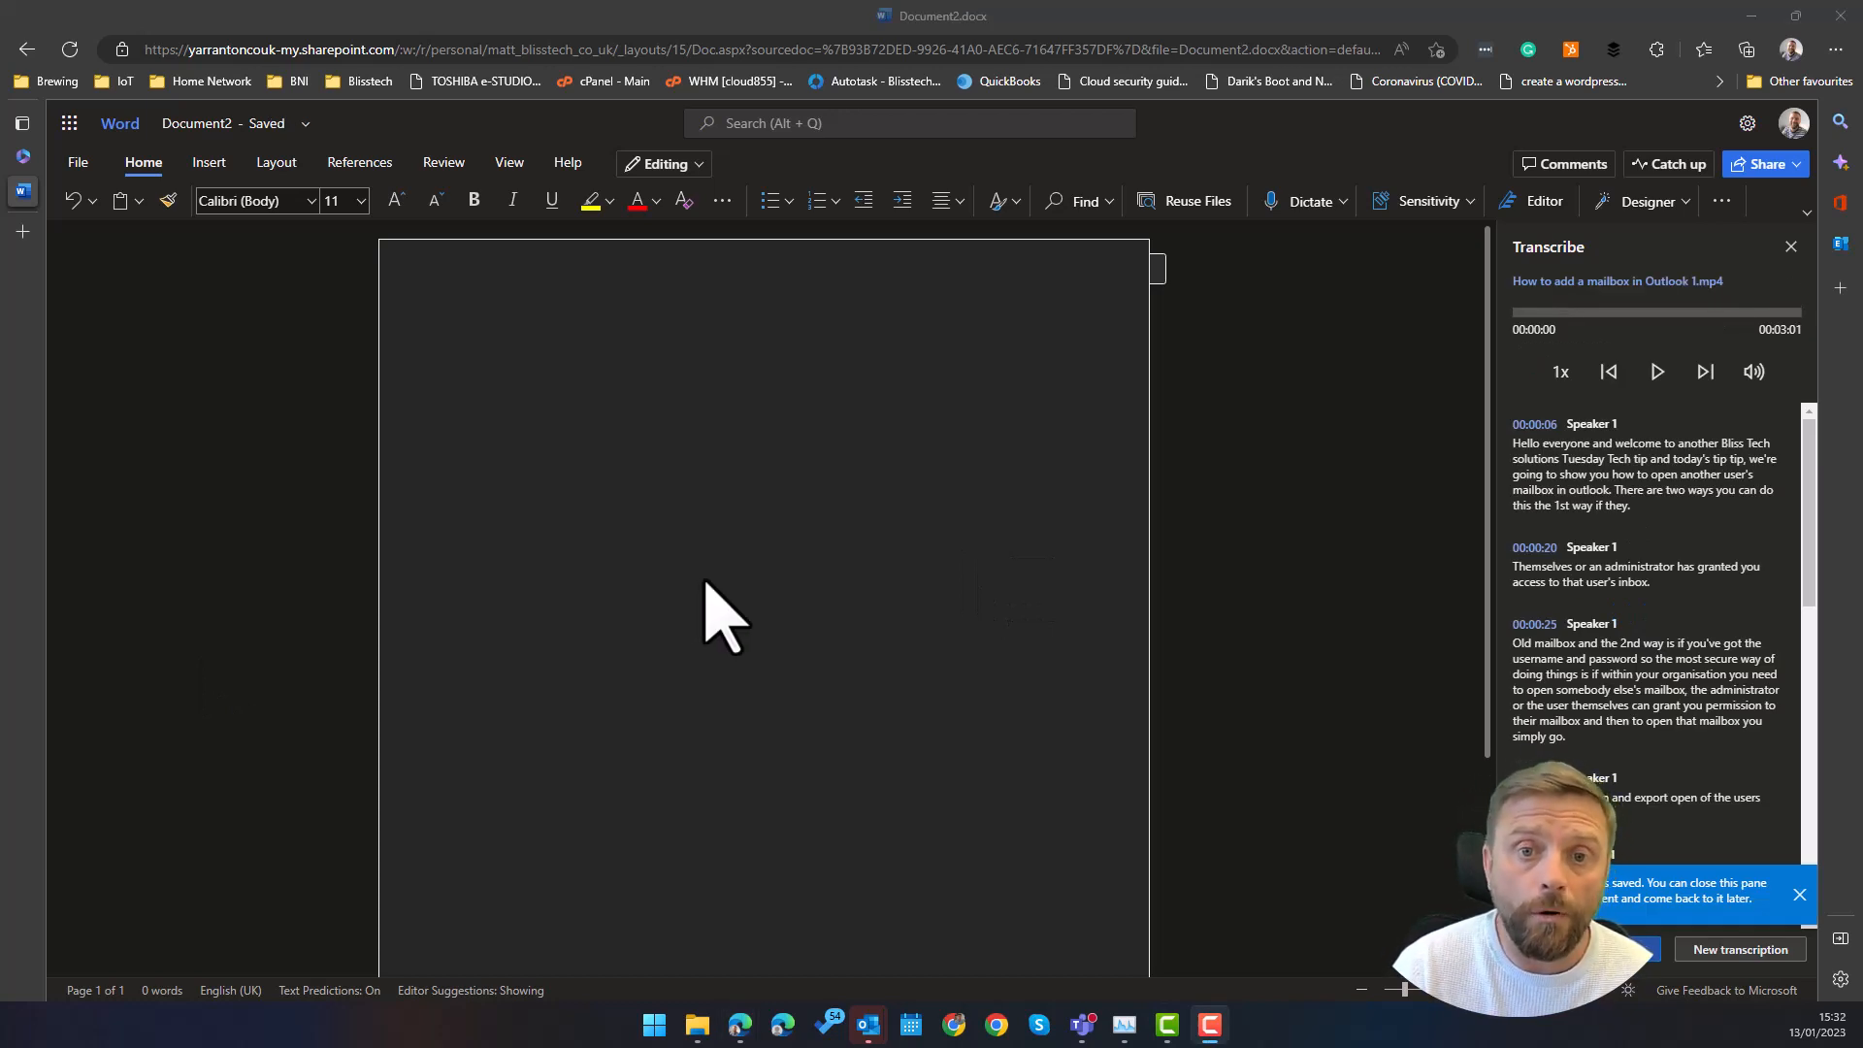
mouse_move(1544, 308)
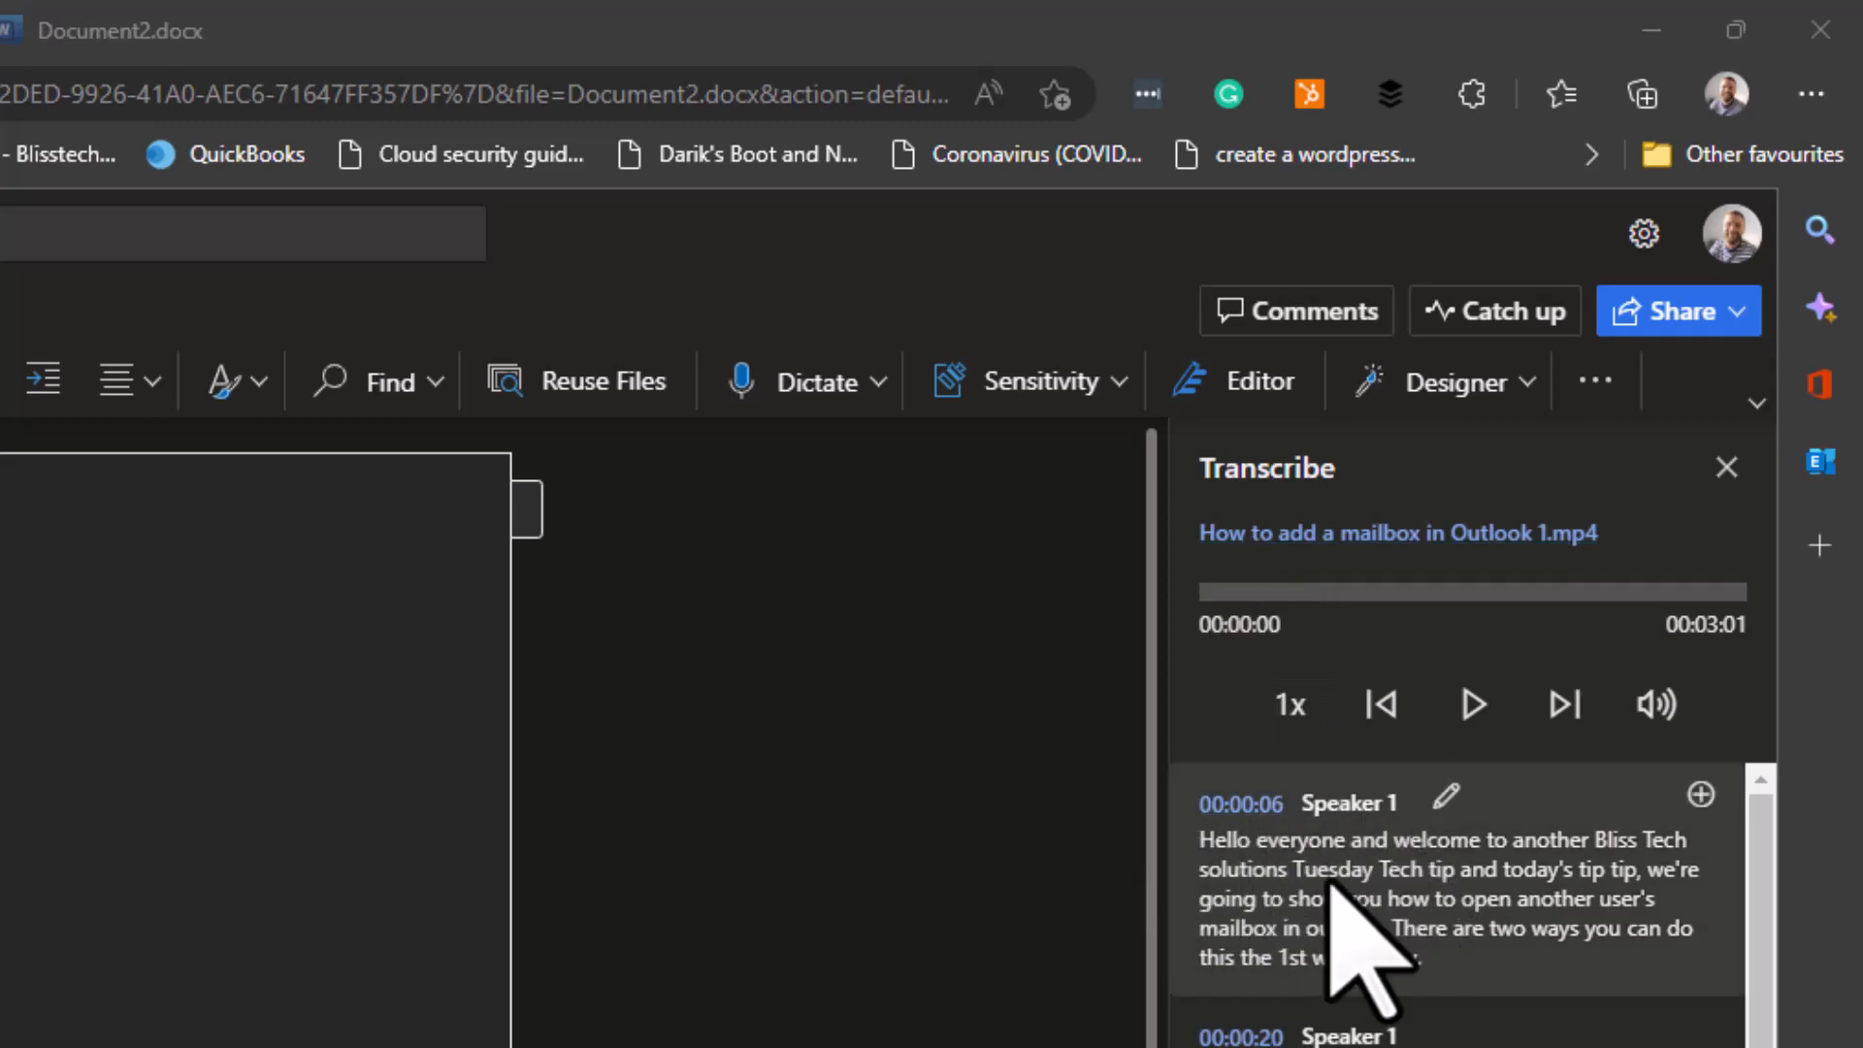
Insert the audio file link and full transcript into Document2.
scroll("down", 3)
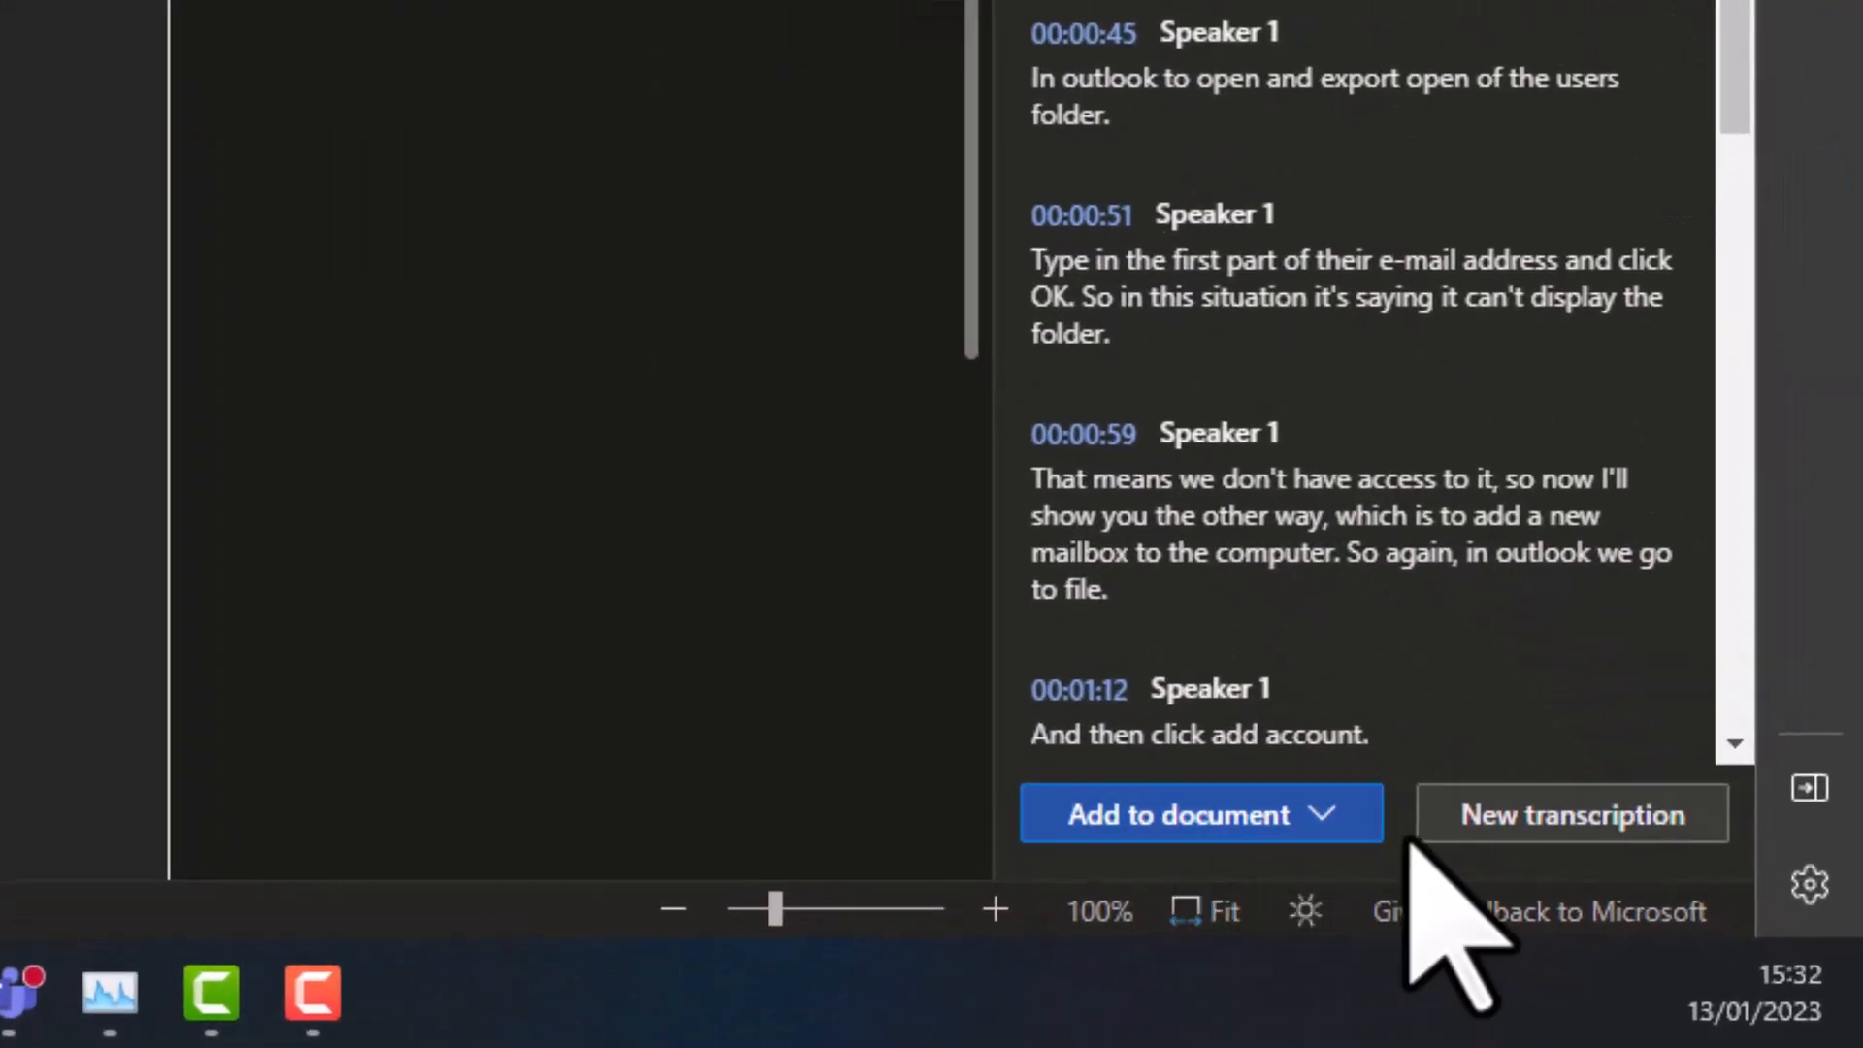
left_click(1324, 814)
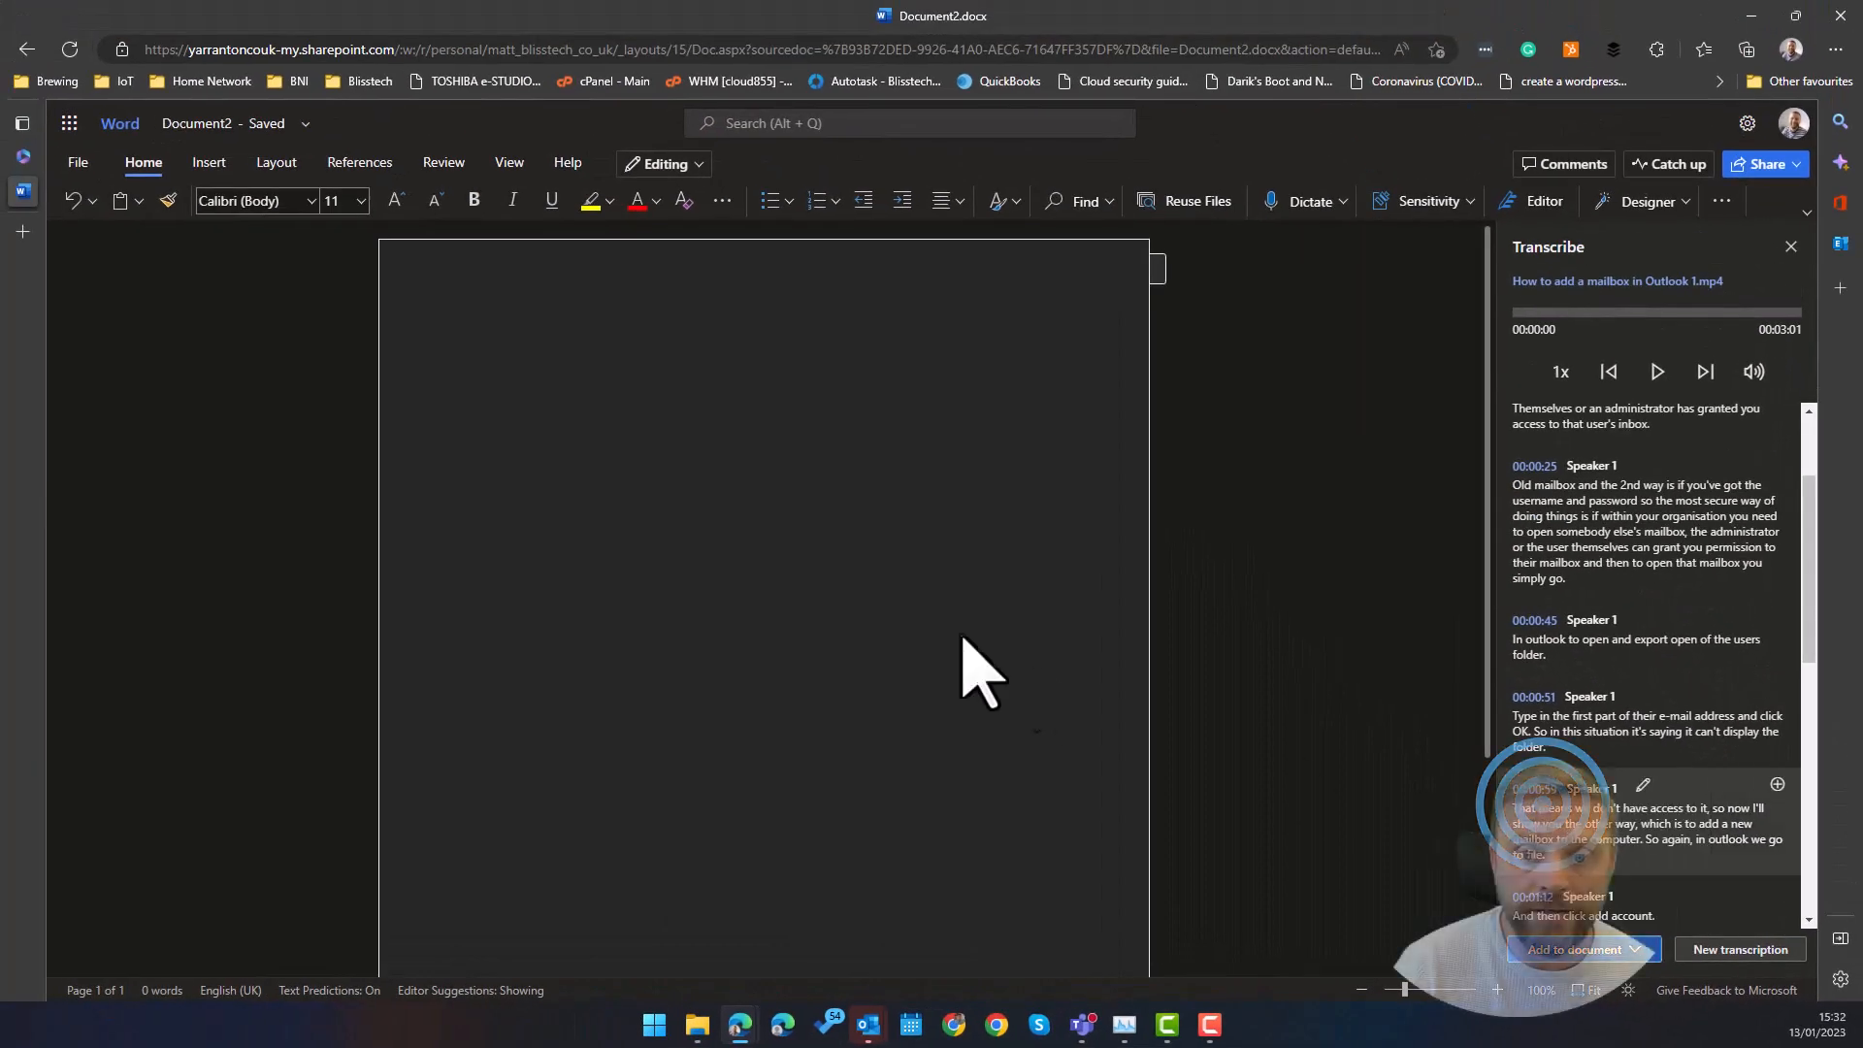
left_click(1582, 947)
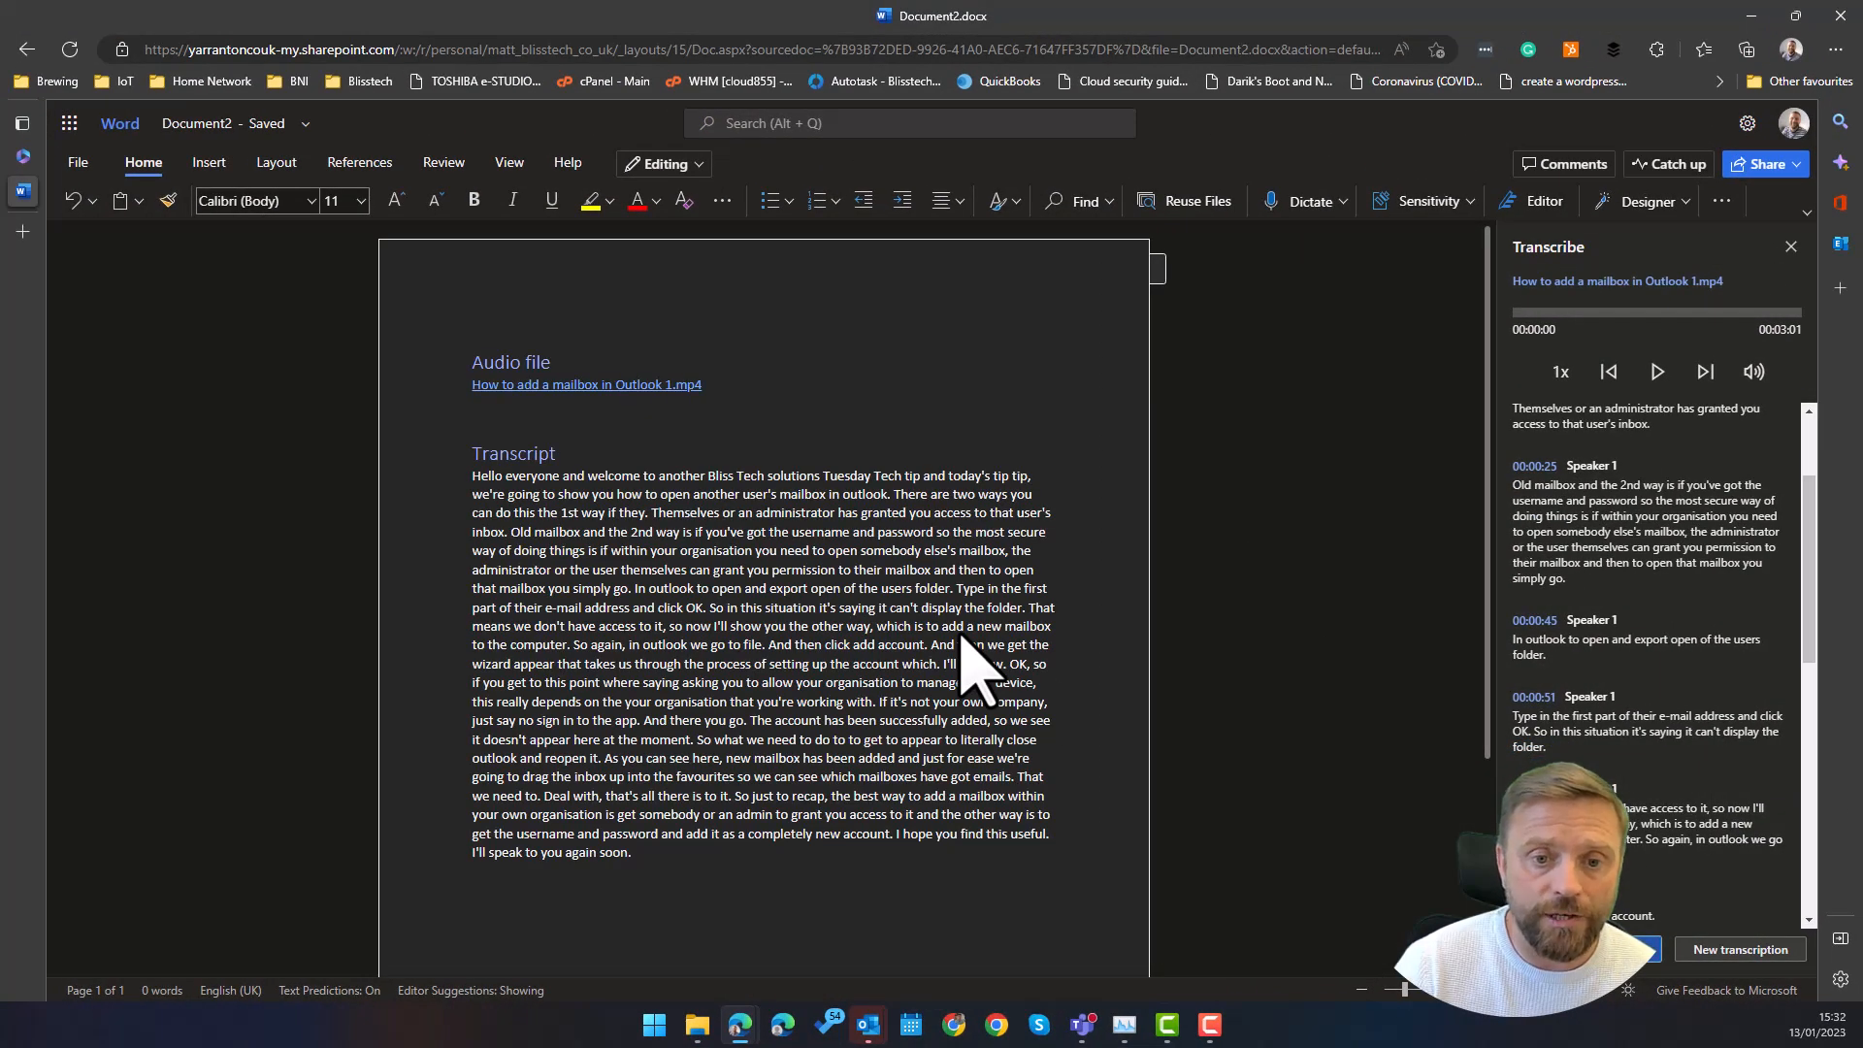